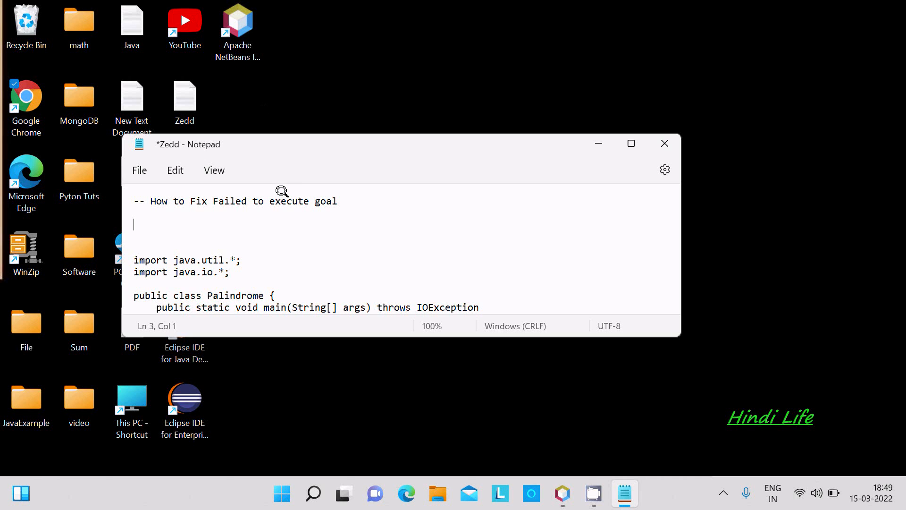
pyautogui.moveTo(337, 205)
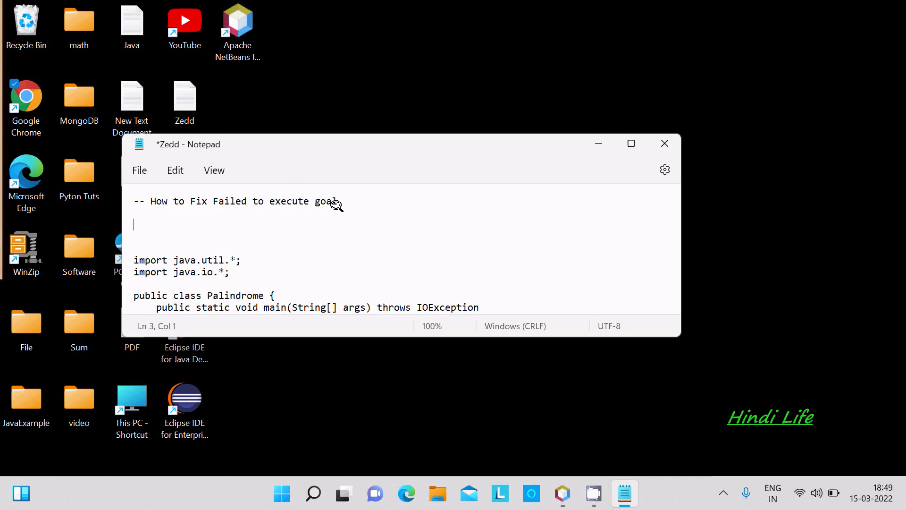
pyautogui.moveTo(599, 143)
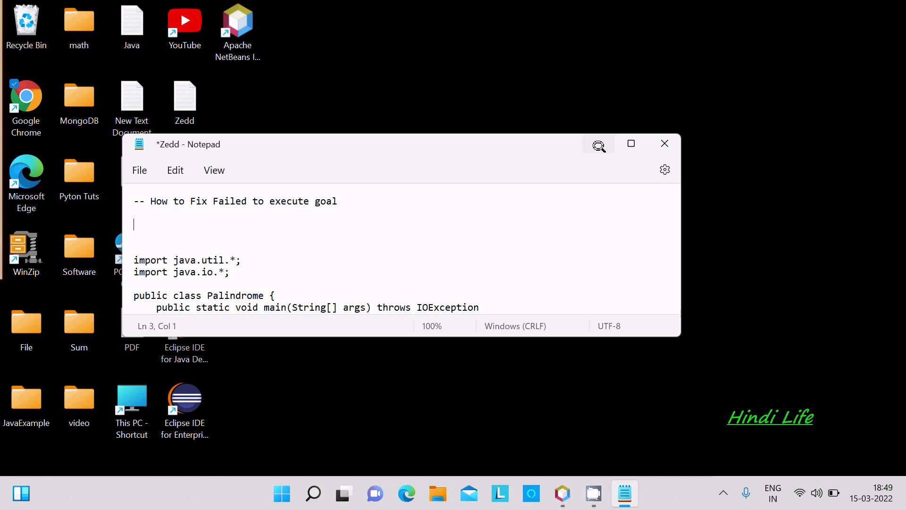
# Review the failed build output showing JAVA_HOME as jdk-17.0.2, then leave NetBeans for the desktop
pyautogui.click(563, 493)
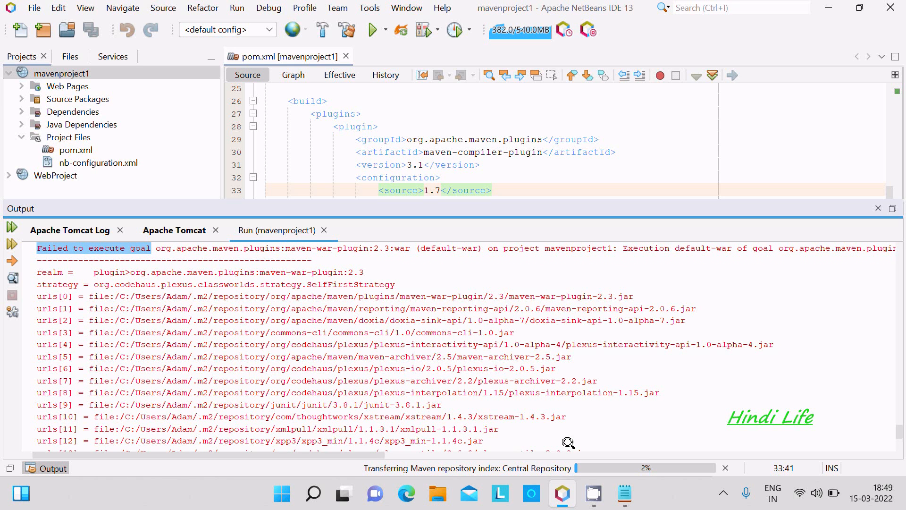
pyautogui.moveTo(583, 152)
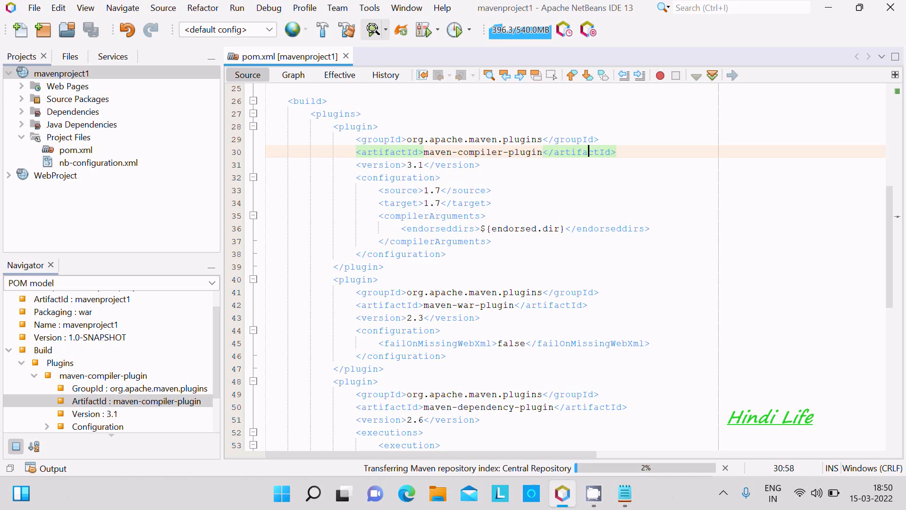
pyautogui.click(370, 29)
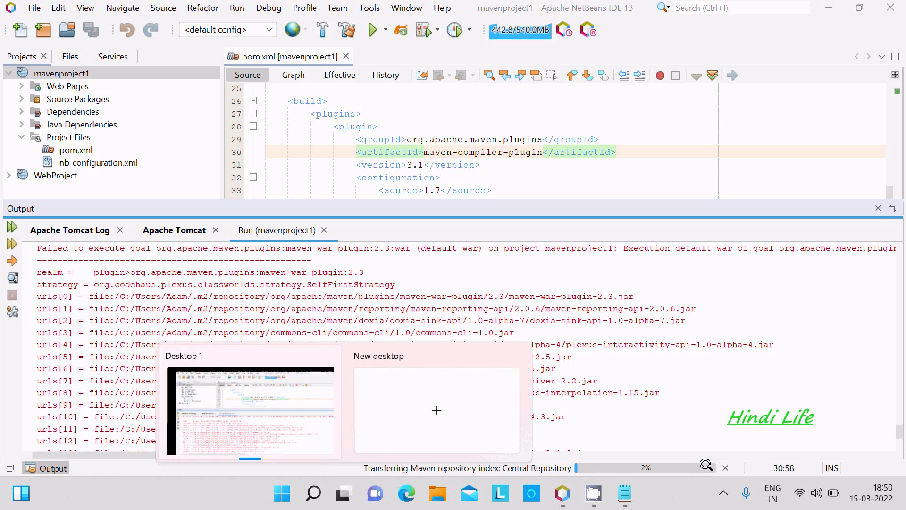
pyautogui.click(436, 409)
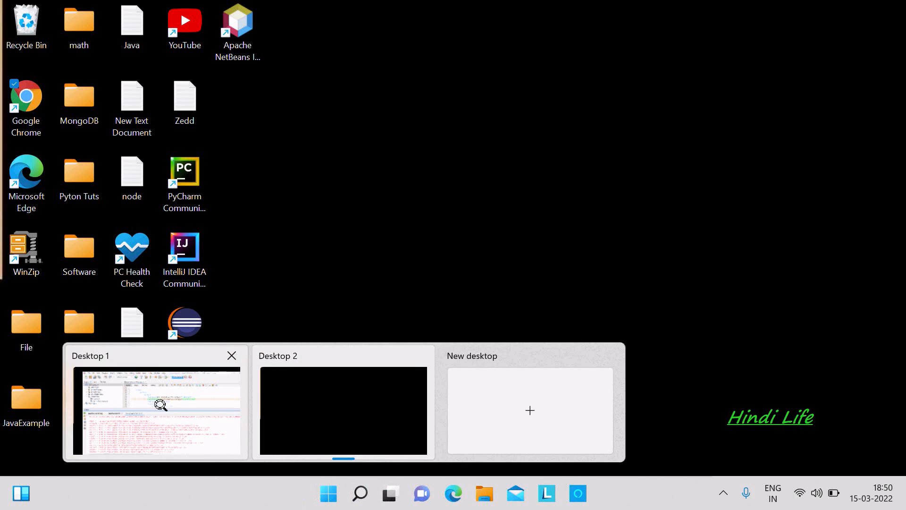
pyautogui.click(161, 410)
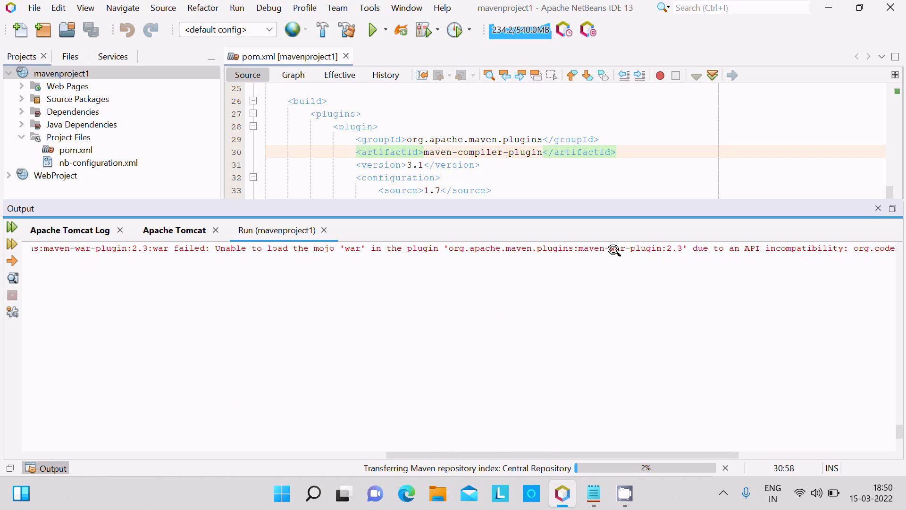
pyautogui.moveTo(690, 249)
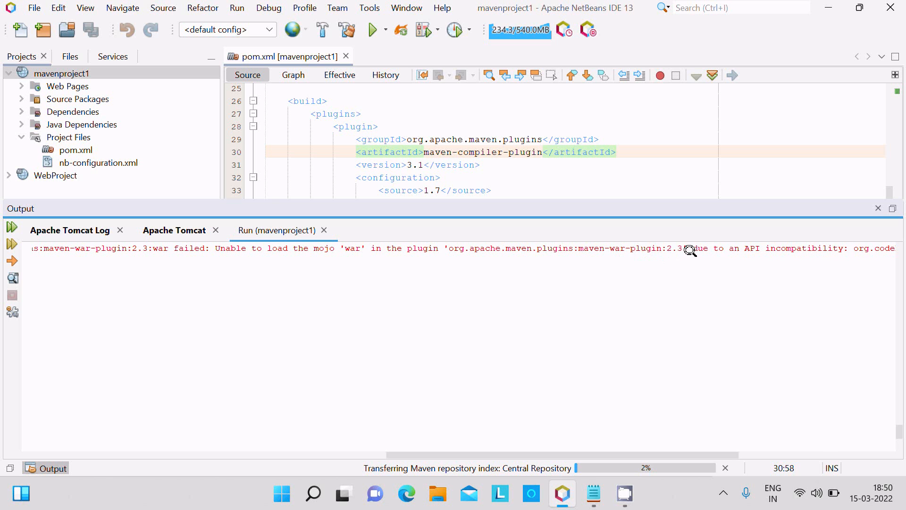
pyautogui.moveTo(806, 268)
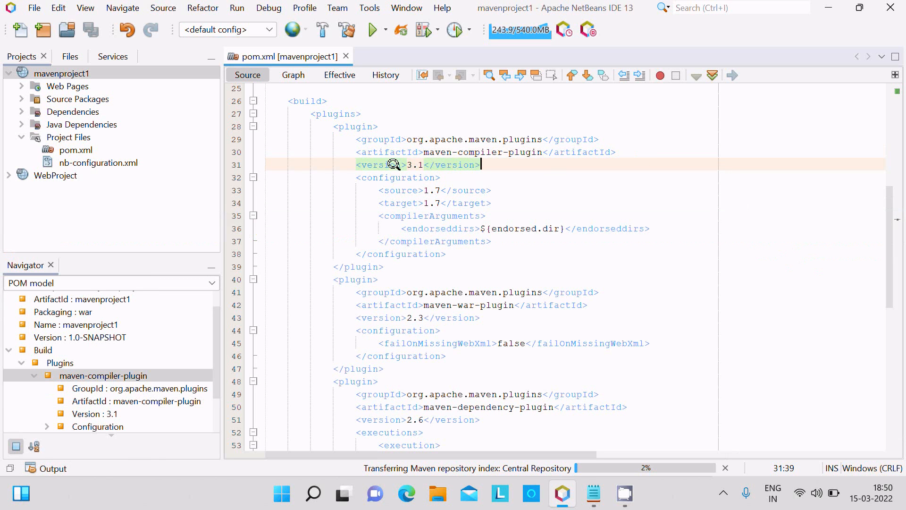
pyautogui.moveTo(532, 188)
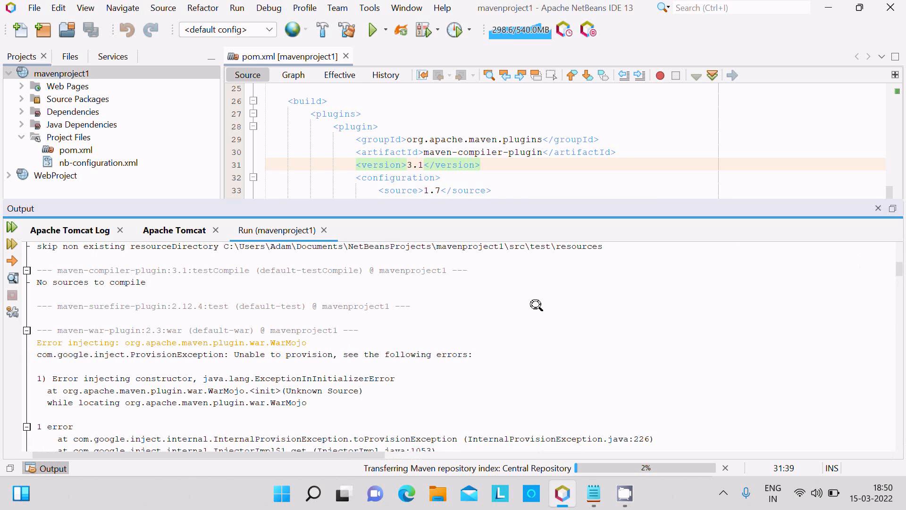
pyautogui.moveTo(892, 265)
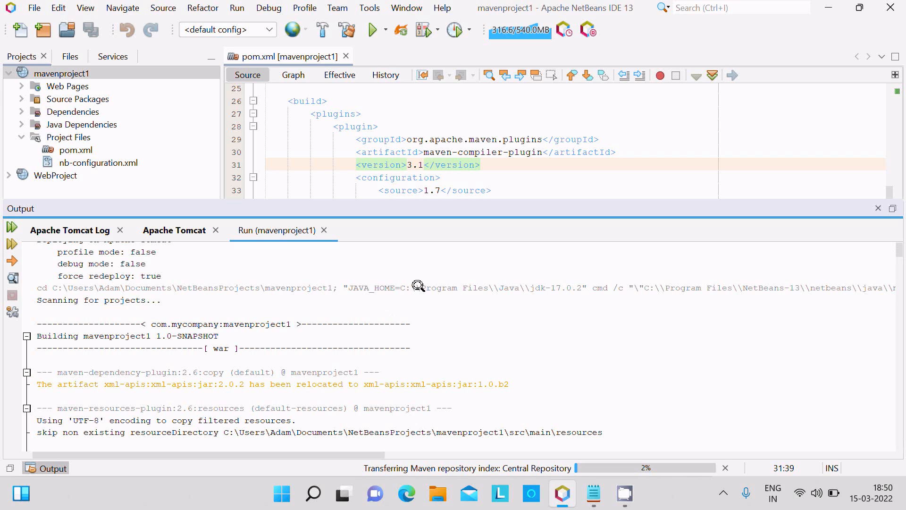
pyautogui.moveTo(552, 282)
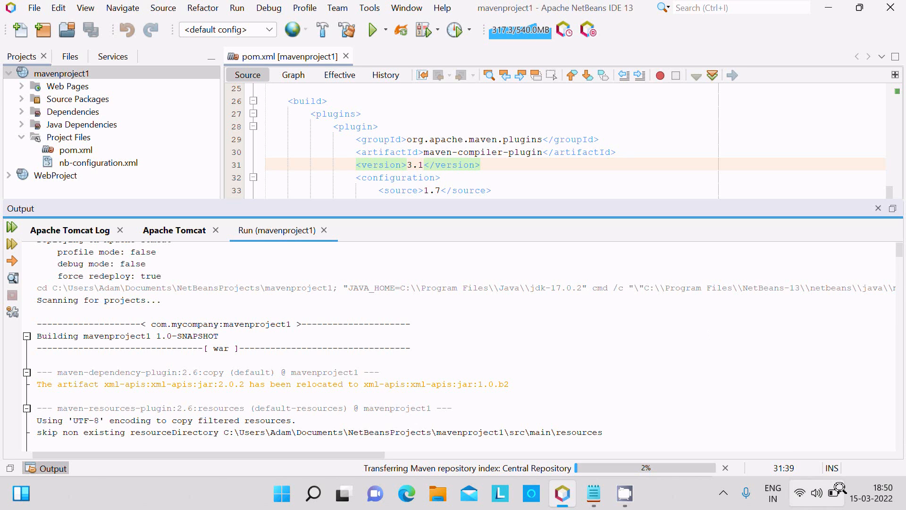
pyautogui.moveTo(542, 301)
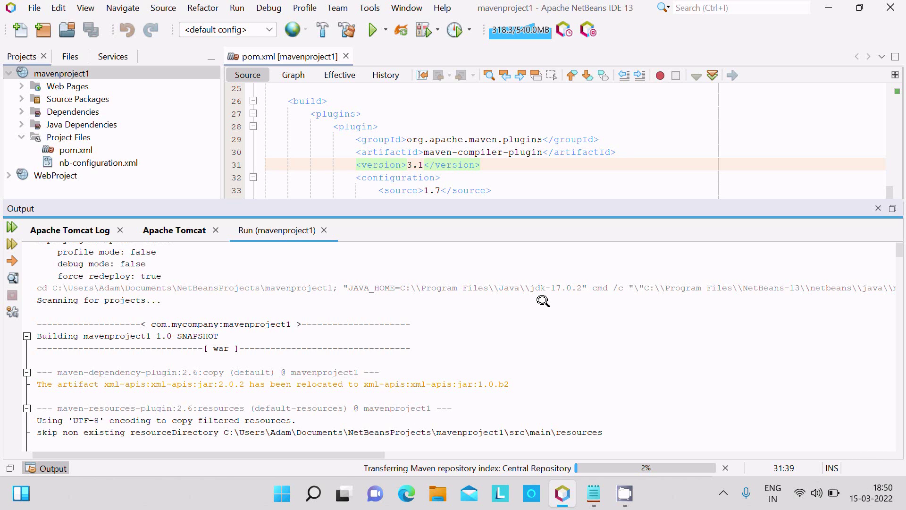
pyautogui.moveTo(524, 295)
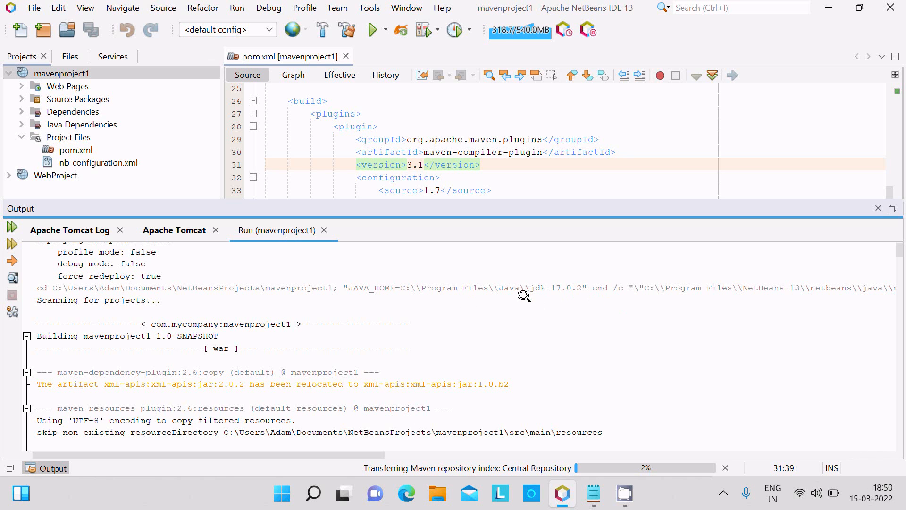
pyautogui.moveTo(538, 282)
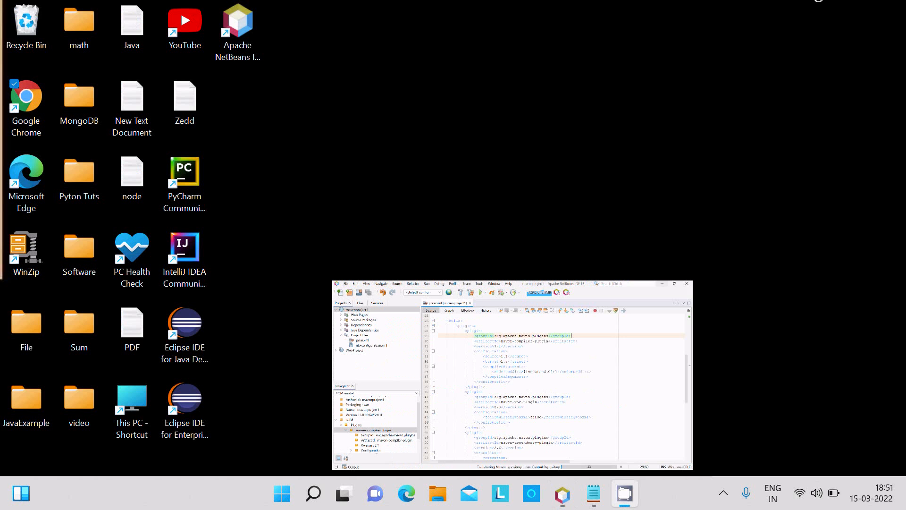
# Launch Control Panel from Windows Search recents to reach Programs and Features
pyautogui.click(662, 283)
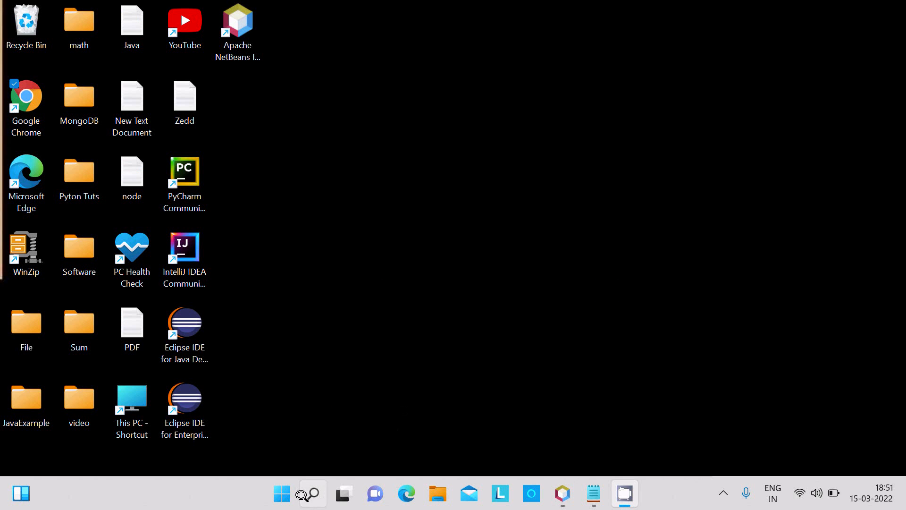
pyautogui.click(307, 493)
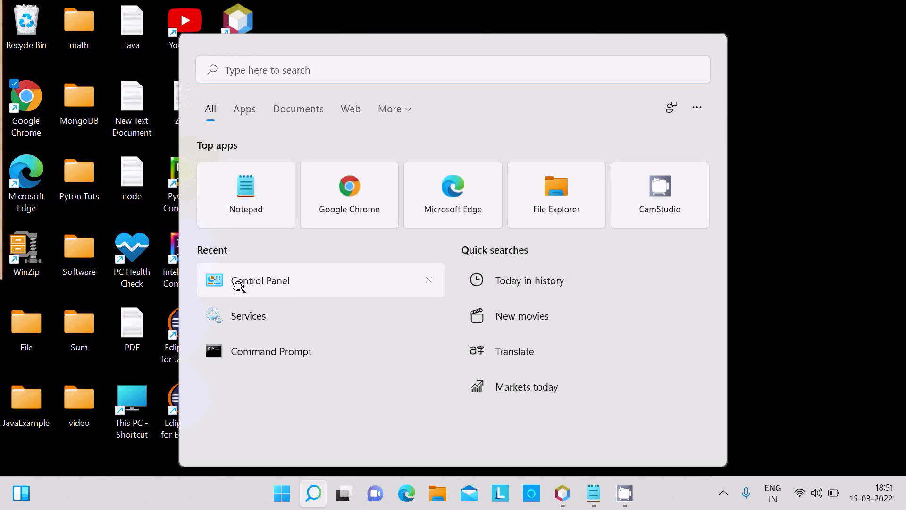
pyautogui.click(261, 280)
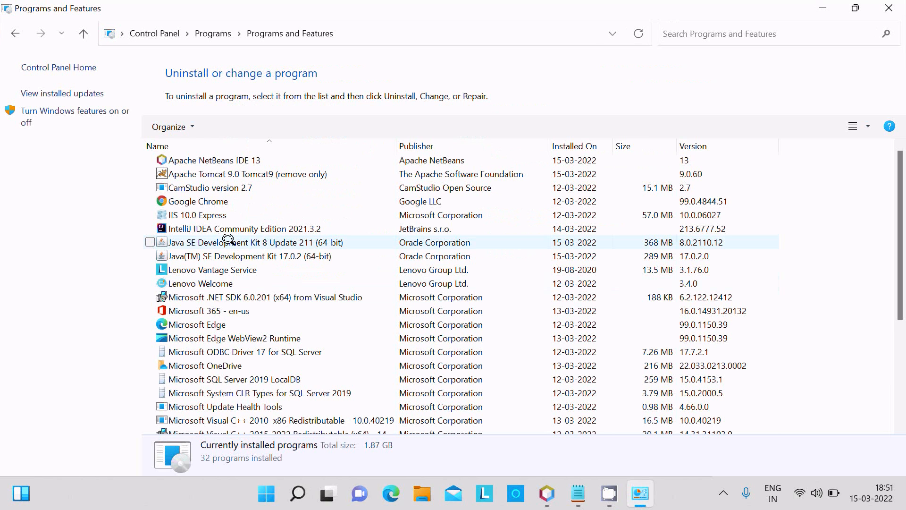
# Uninstall Java SE Development Kit 17.0.2, confirming Yes and letting running Java apps close
pyautogui.click(247, 256)
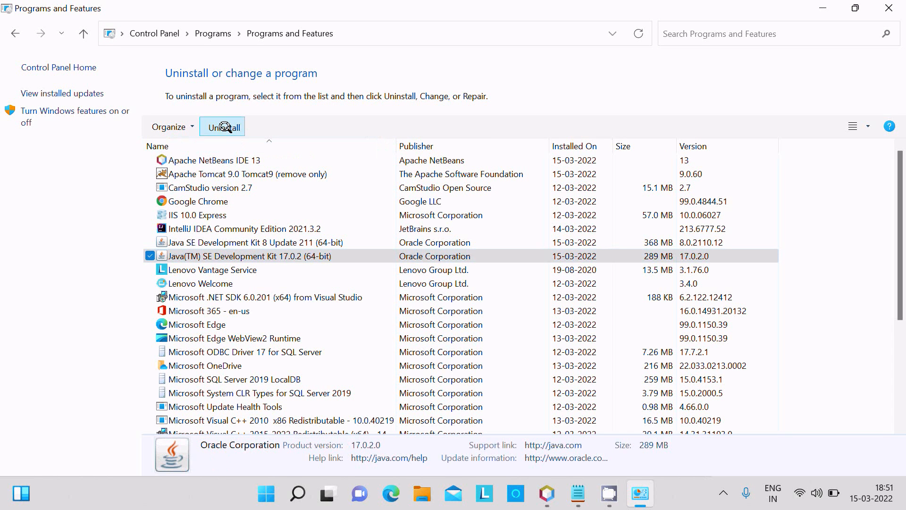
pyautogui.click(222, 127)
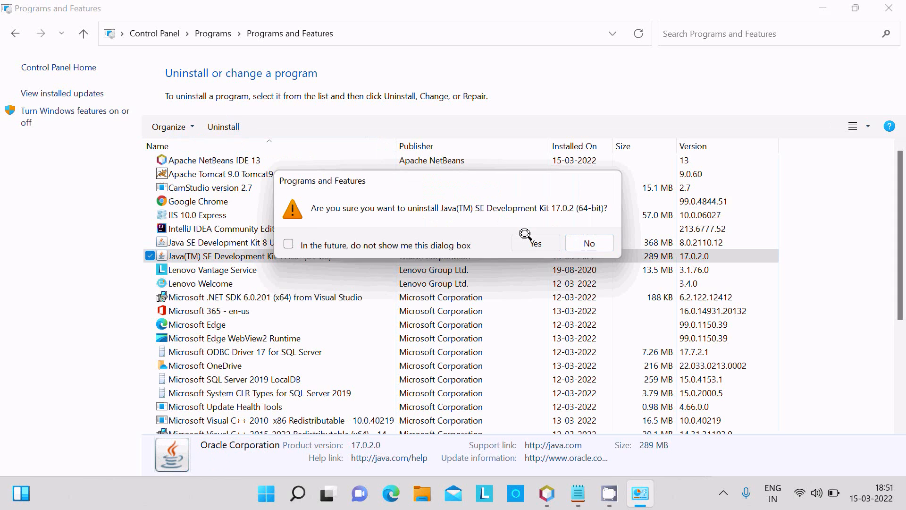
pyautogui.click(535, 243)
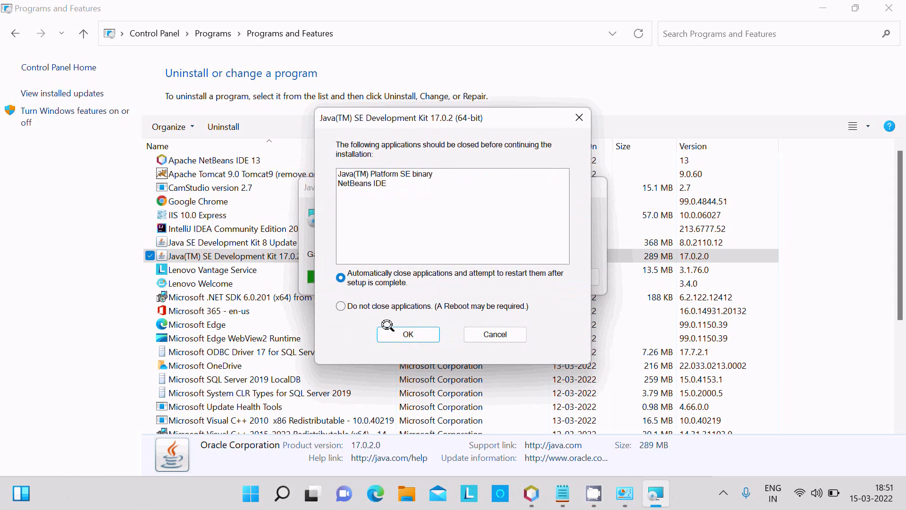
pyautogui.click(408, 334)
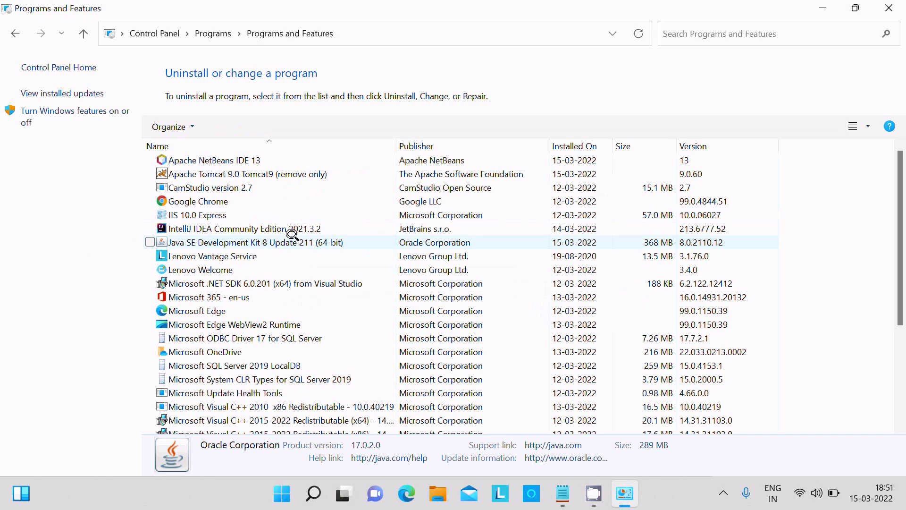
pyautogui.moveTo(248, 232)
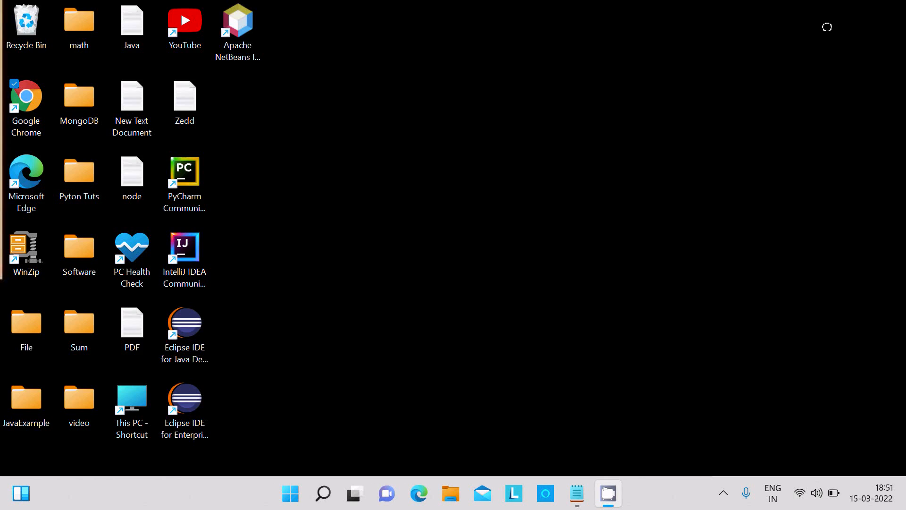
# Launch NetBeans from its desktop shortcut and accept the default Java version in the Invalid jdkhome dialog
pyautogui.click(237, 23)
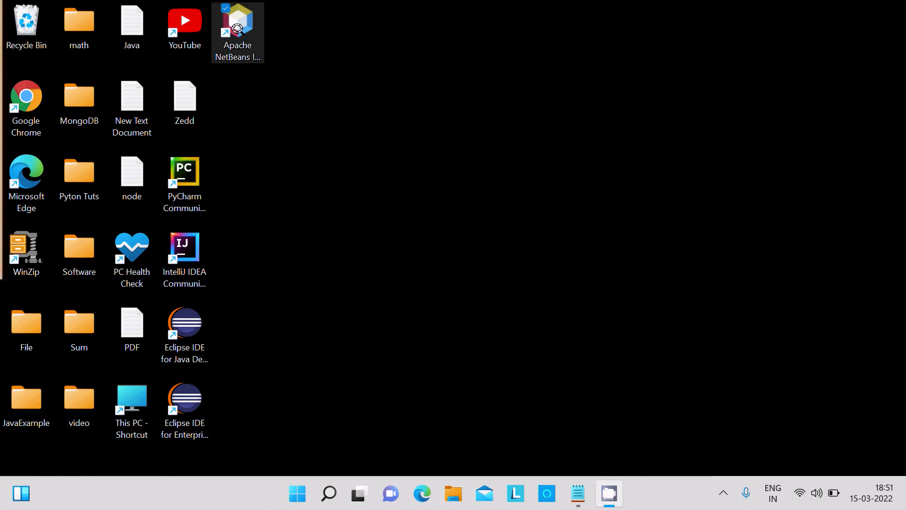
pyautogui.doubleClick(238, 24)
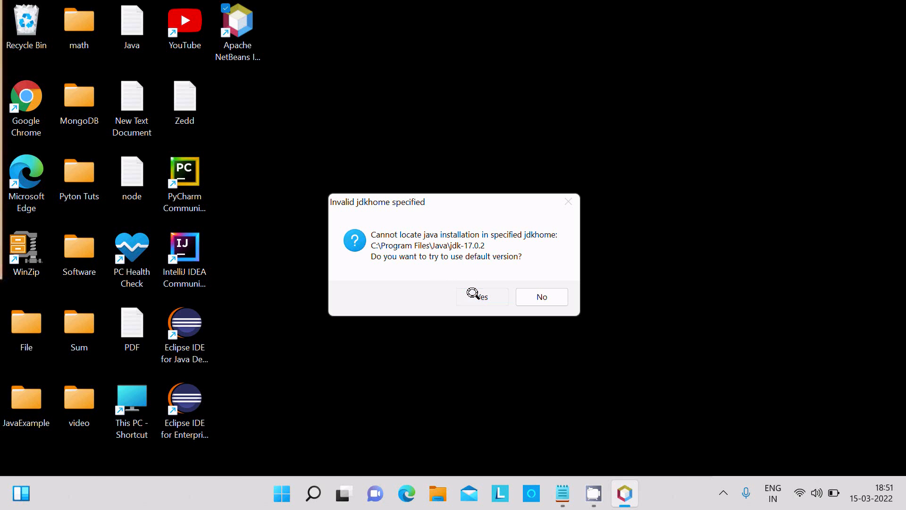
pyautogui.click(481, 296)
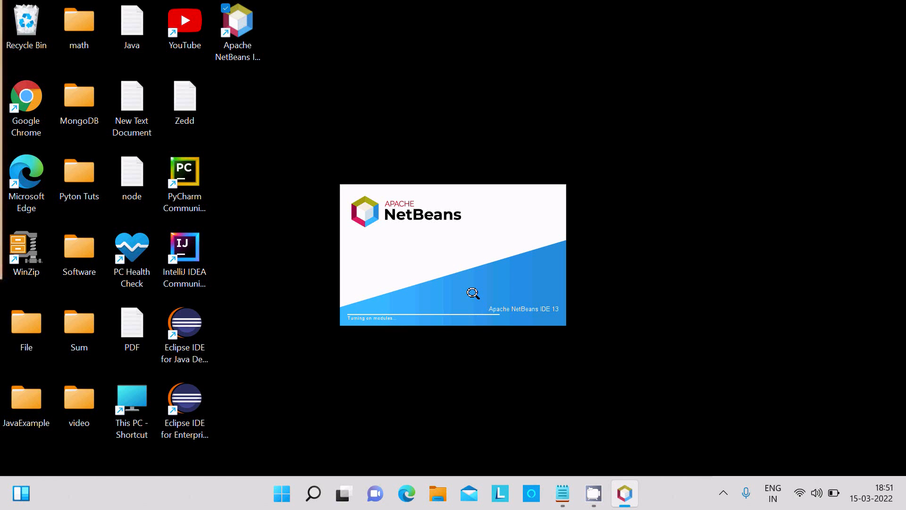
pyautogui.moveTo(650, 249)
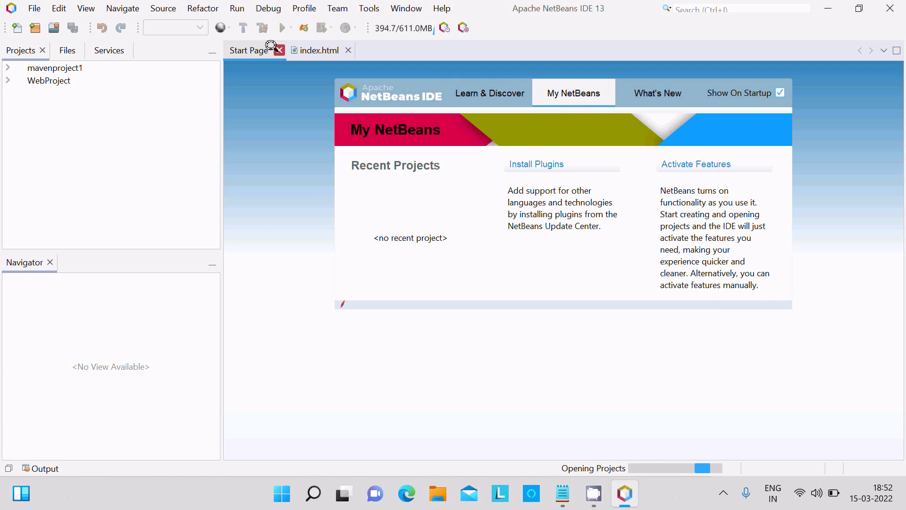
# Close the Start Page, run WebProject on Tomcat and submit the Tomcat Manager credentials
pyautogui.click(279, 50)
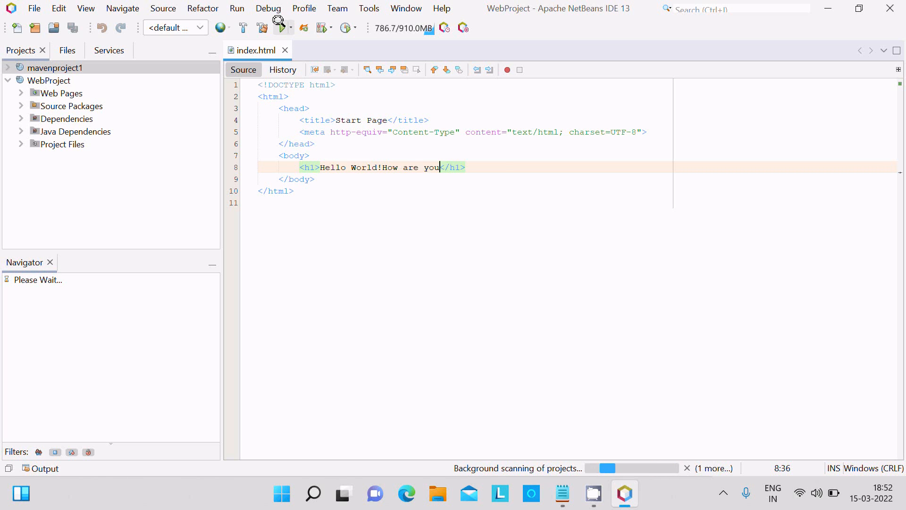
pyautogui.click(282, 27)
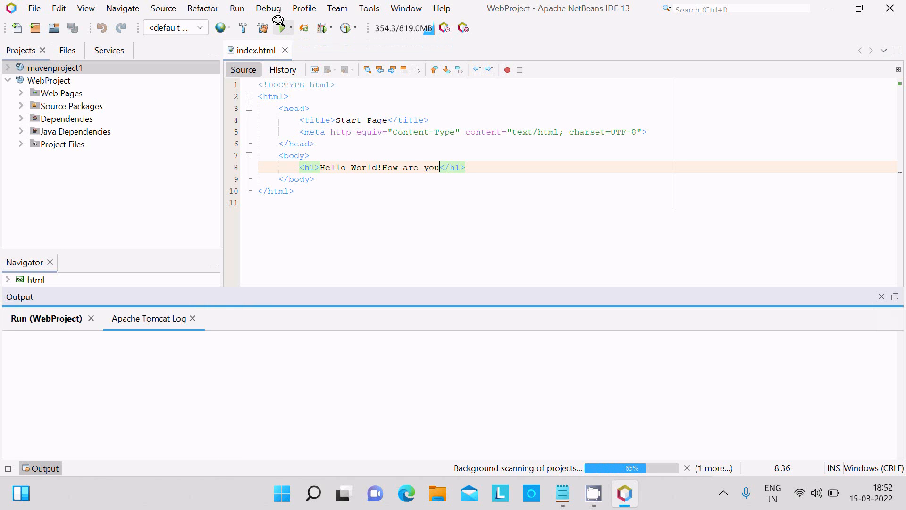
pyautogui.click(279, 27)
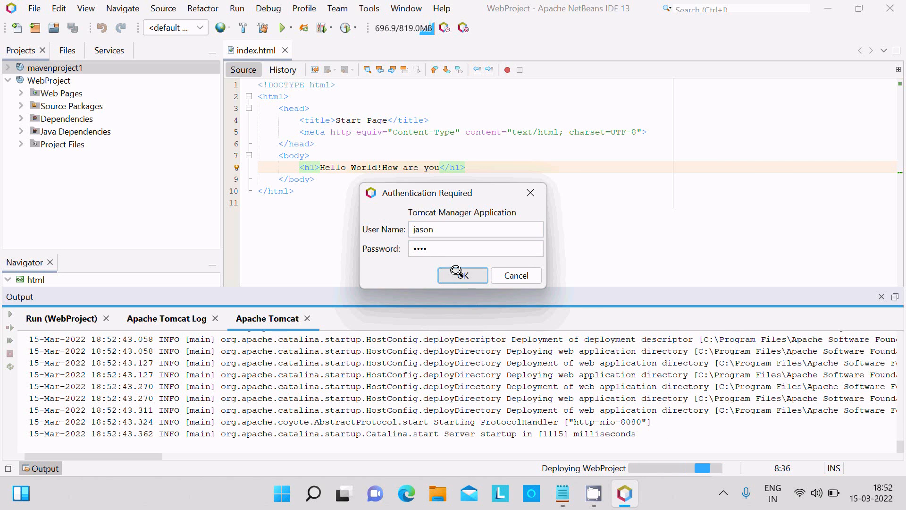
pyautogui.click(462, 276)
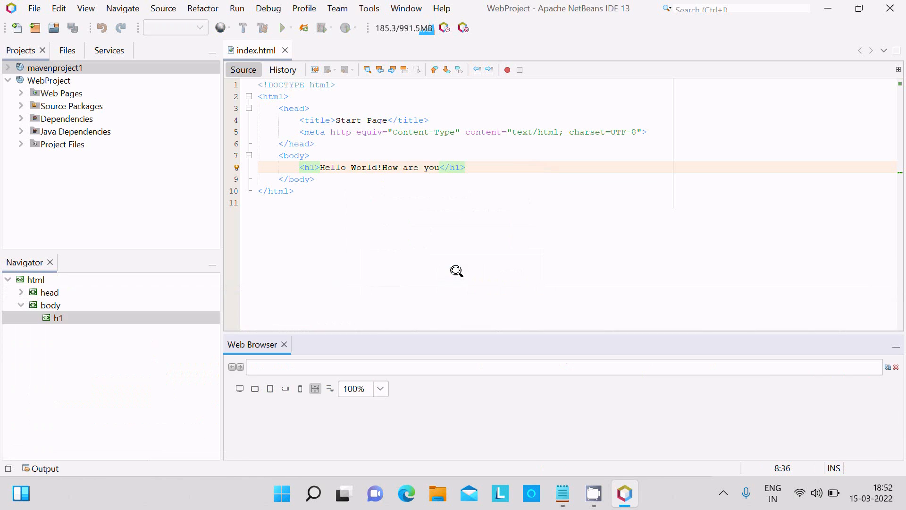
# Check the embedded browser shows 'Hello World!How are you' and Tomcat's log reports JRE_HOME jdk1.8.0_211
pyautogui.click(283, 27)
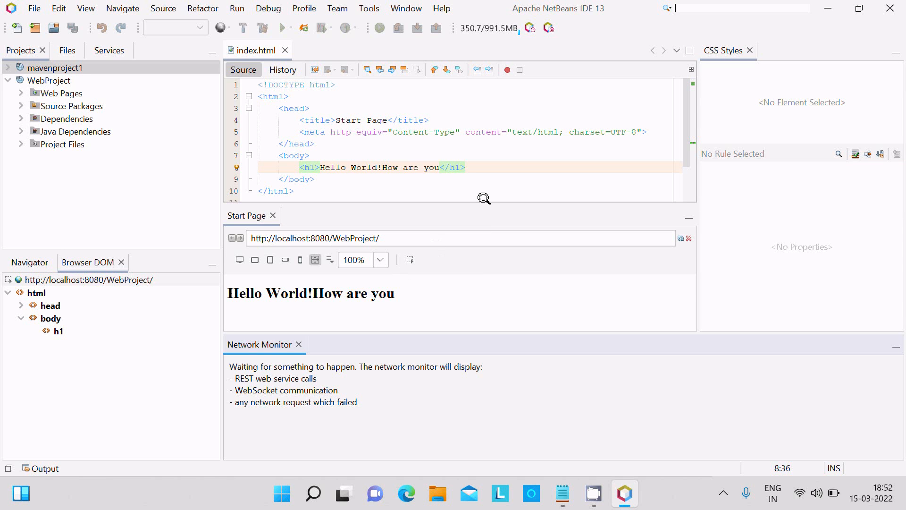
pyautogui.moveTo(76, 419)
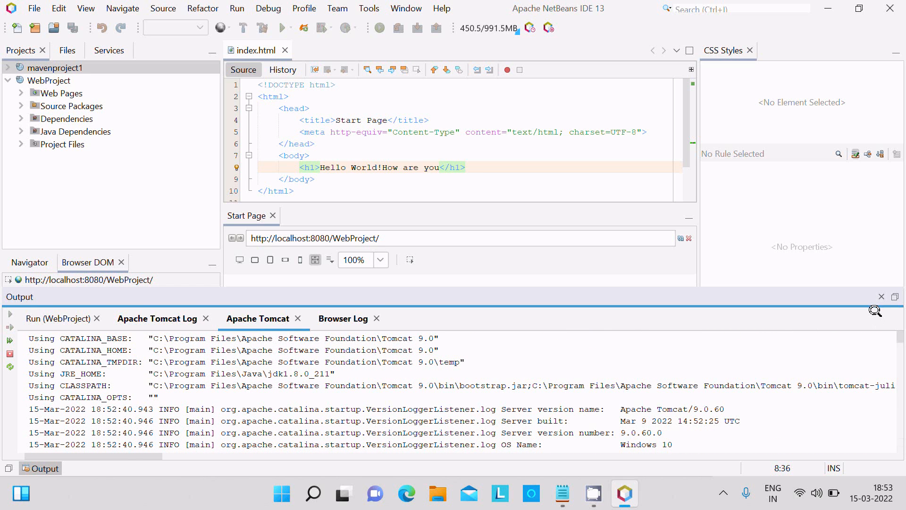
pyautogui.moveTo(469, 386)
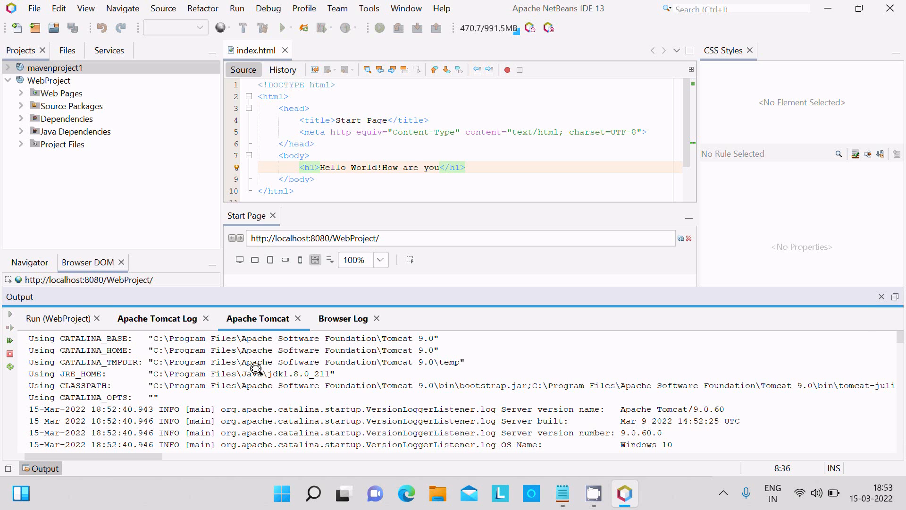
pyautogui.moveTo(237, 374); pyautogui.dragTo(324, 374)
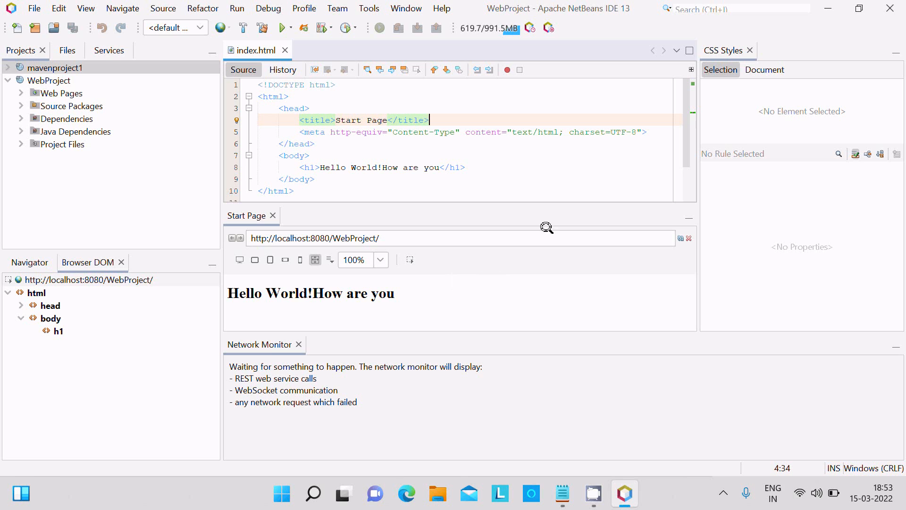
pyautogui.moveTo(500, 159)
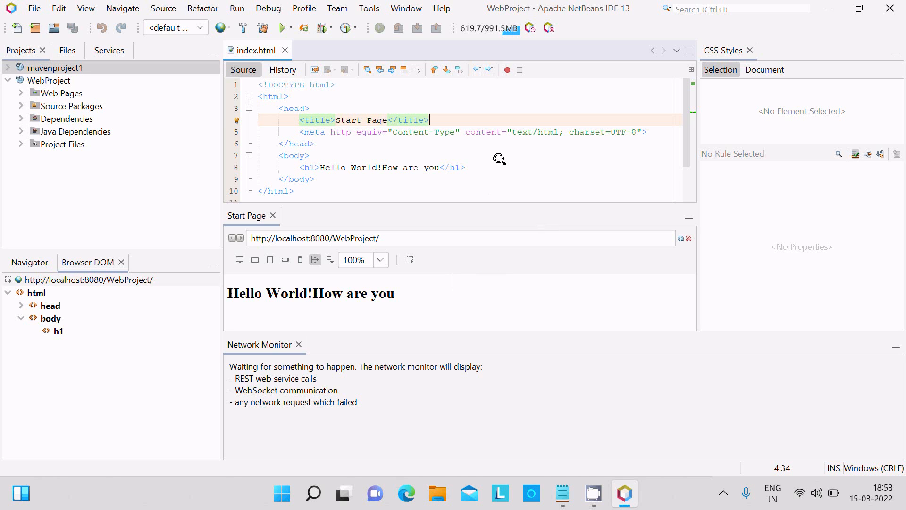